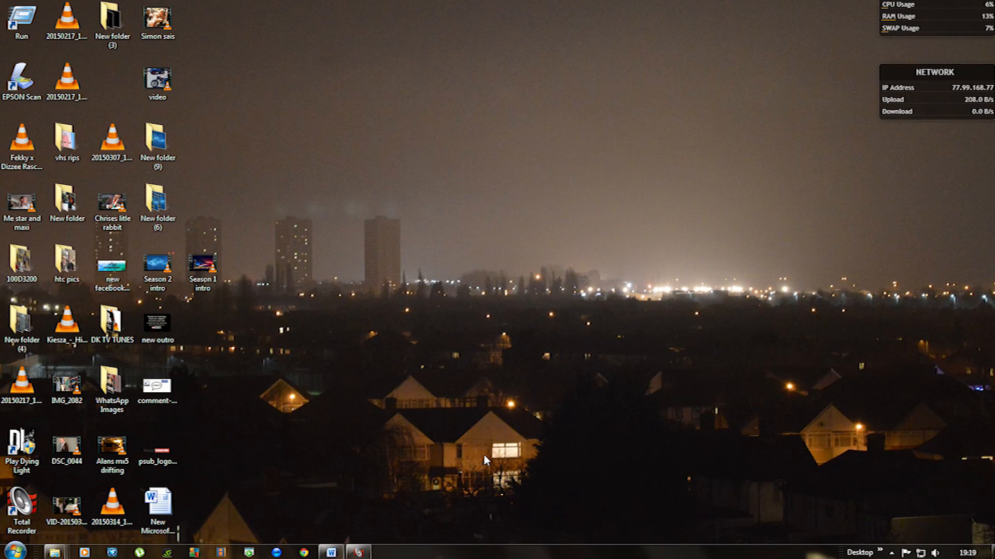
pyautogui.moveTo(355, 468)
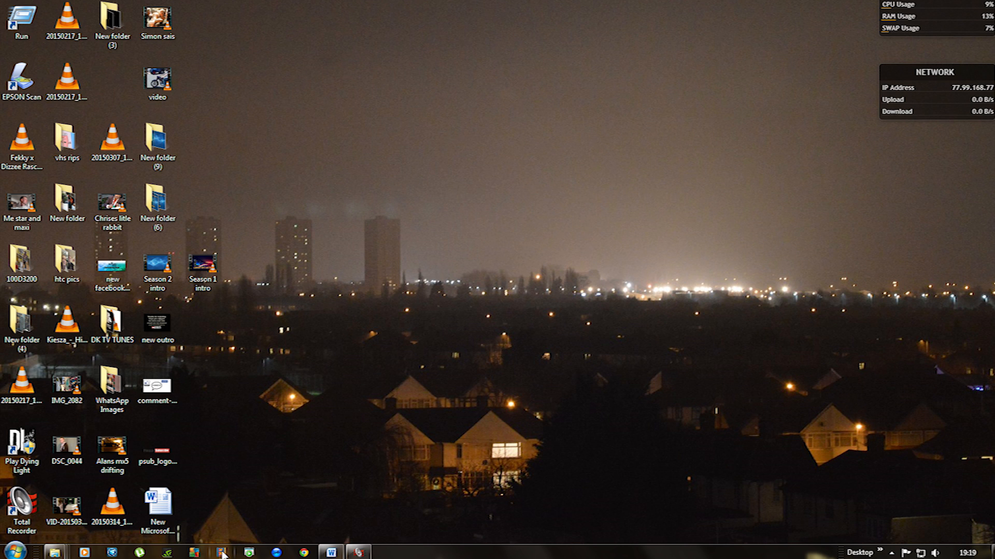
pyautogui.moveTo(222, 550)
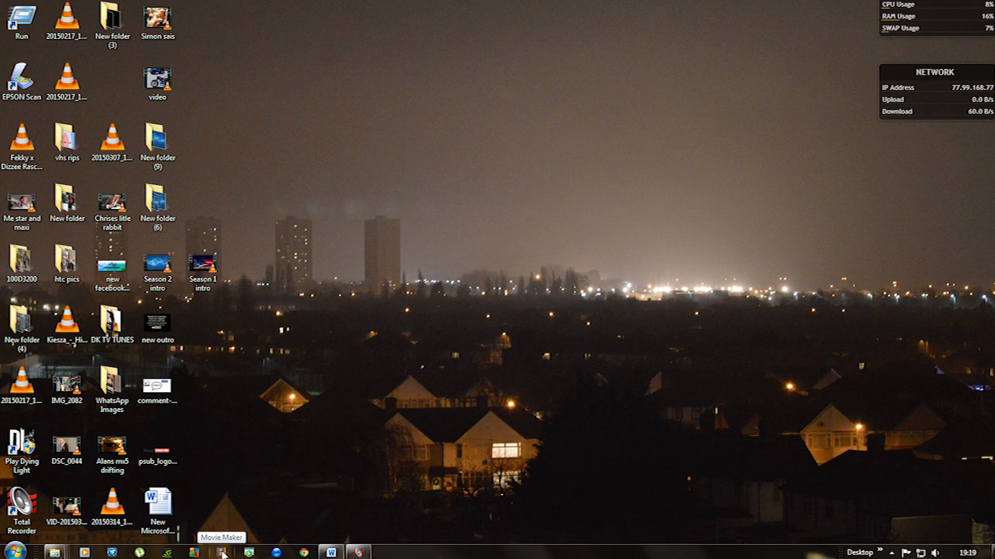
# - Launch Movie Maker from the taskbar with a blank untitled project
pyautogui.click(222, 553)
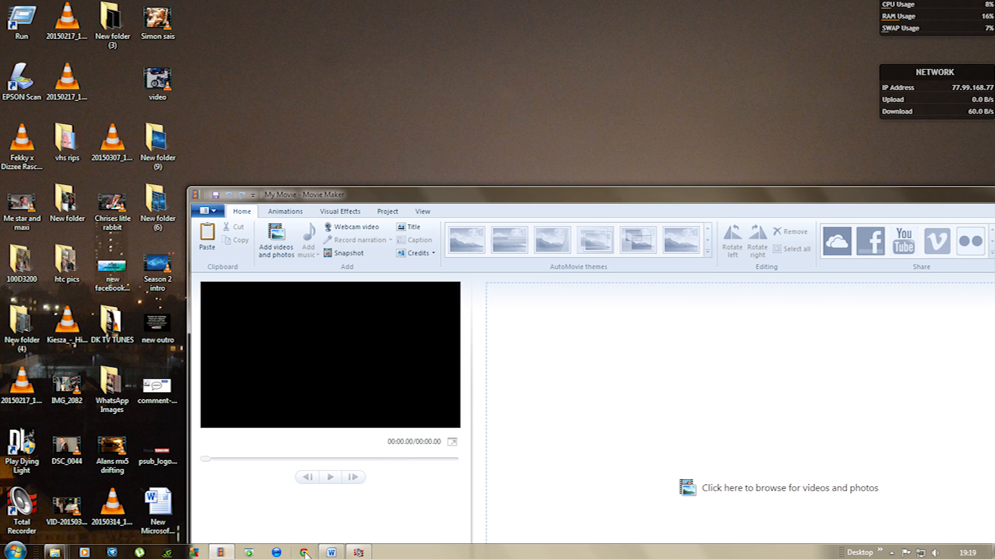
pyautogui.moveTo(306, 552)
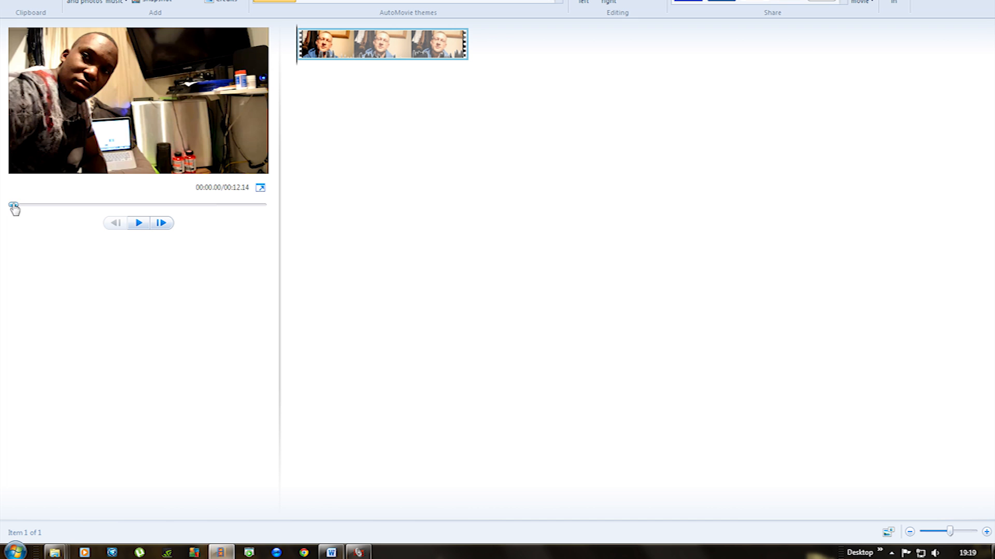
pyautogui.moveTo(14, 204); pyautogui.dragTo(106, 204)
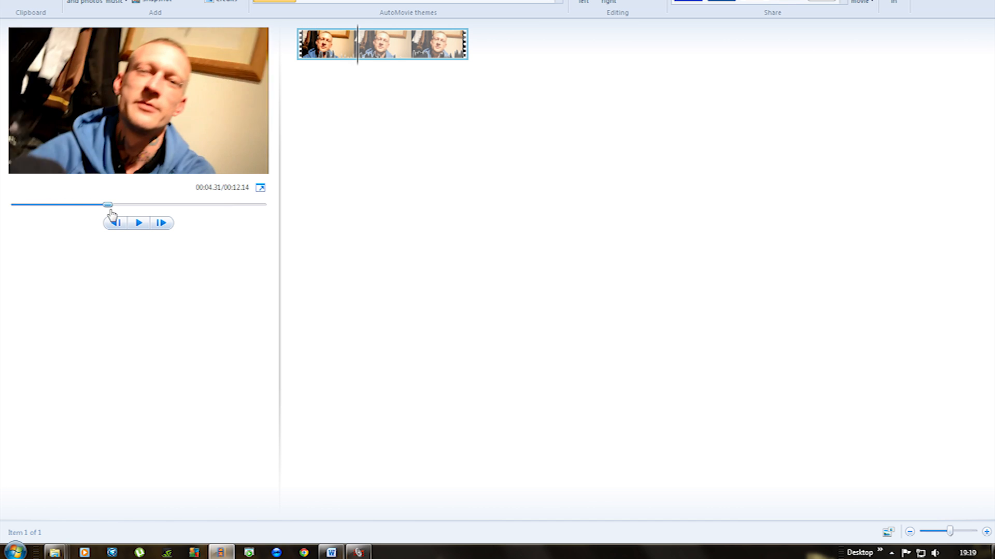
pyautogui.moveTo(107, 204); pyautogui.dragTo(204, 204)
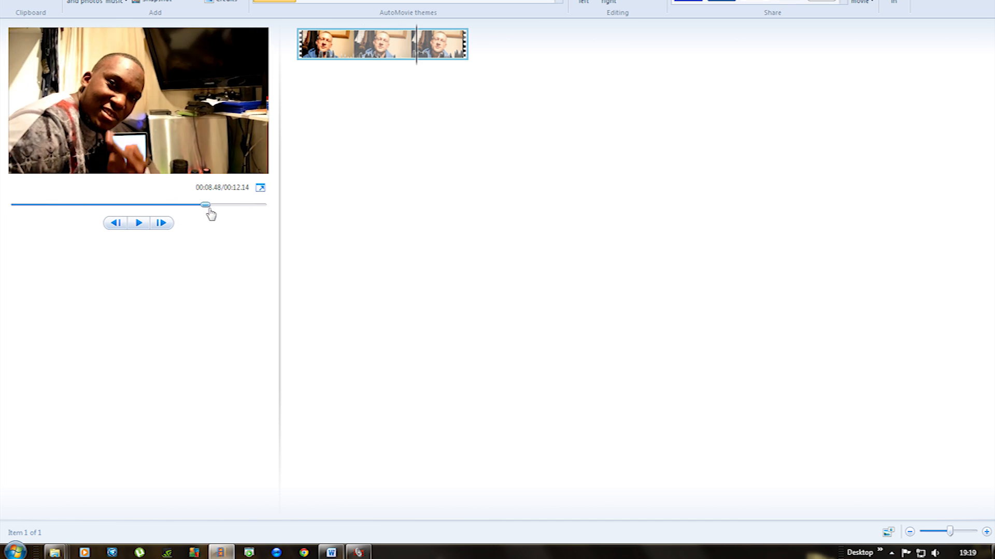
pyautogui.moveTo(204, 205); pyautogui.dragTo(253, 204)
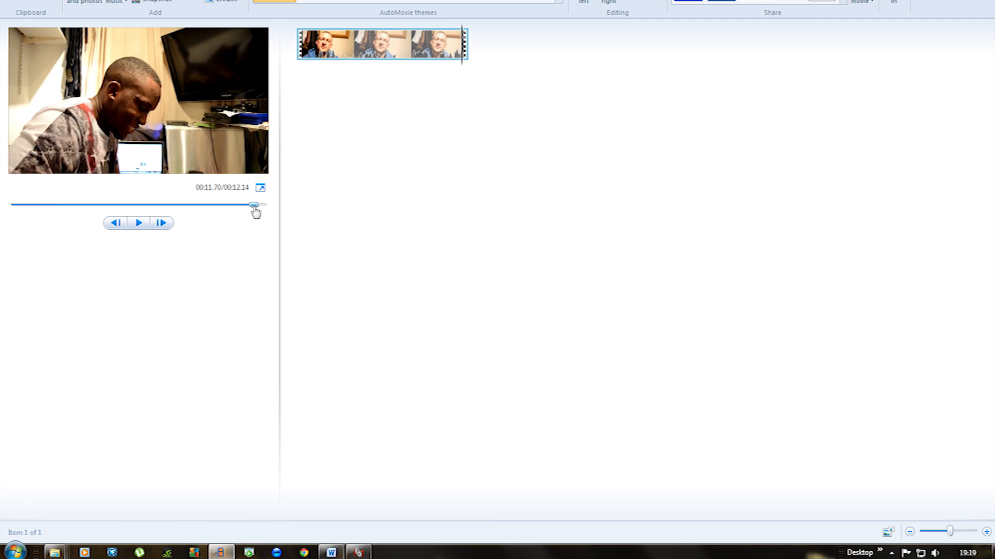
pyautogui.moveTo(253, 205); pyautogui.dragTo(60, 205)
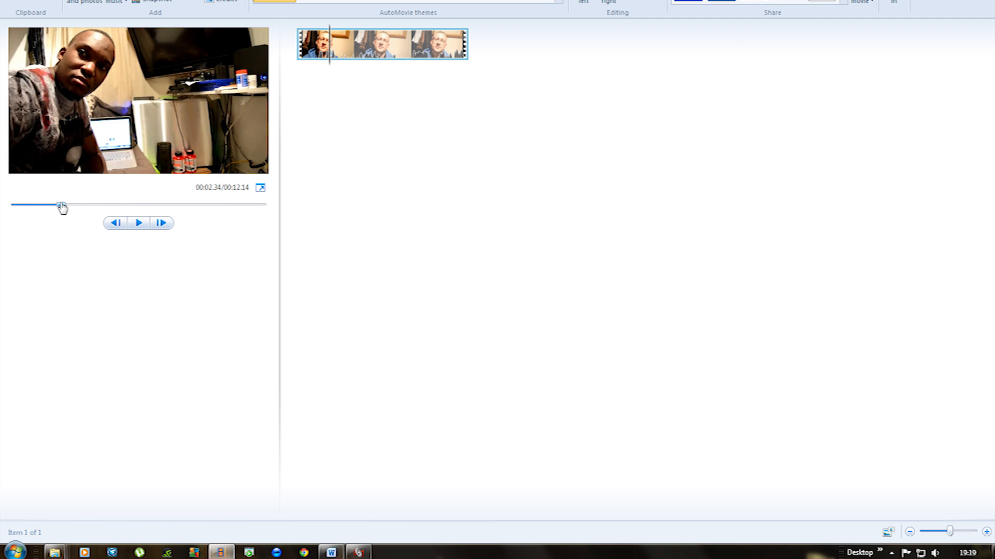
pyautogui.moveTo(152, 2)
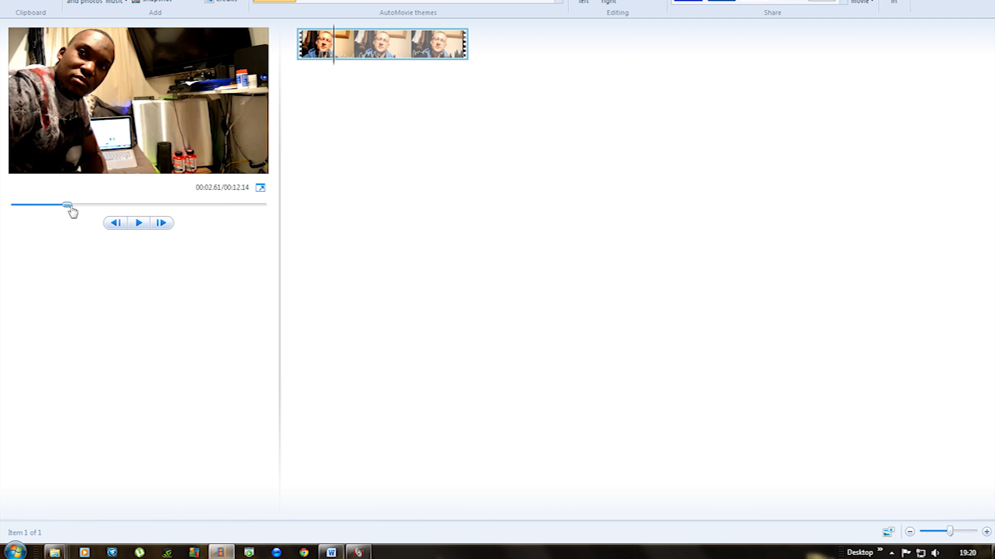
# - Save a PNG snapshot of a chosen frame and move it to the start of the movie as an intro
pyautogui.moveTo(69, 205); pyautogui.dragTo(110, 205)
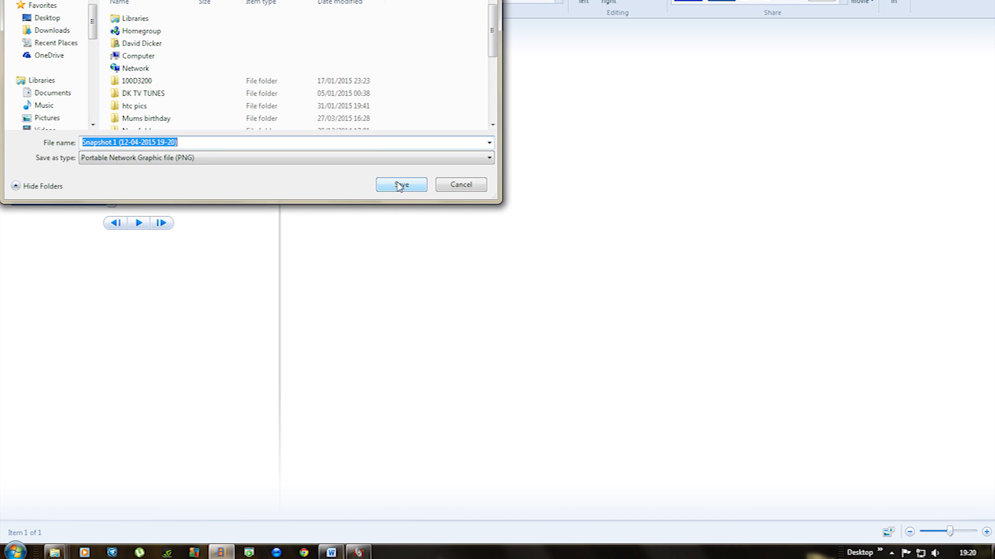
pyautogui.click(400, 184)
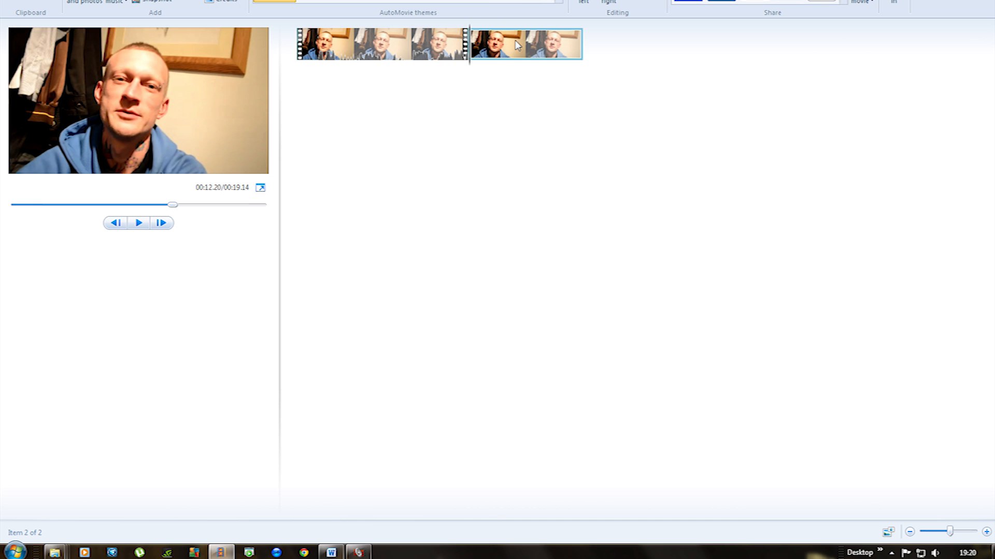
pyautogui.moveTo(507, 47)
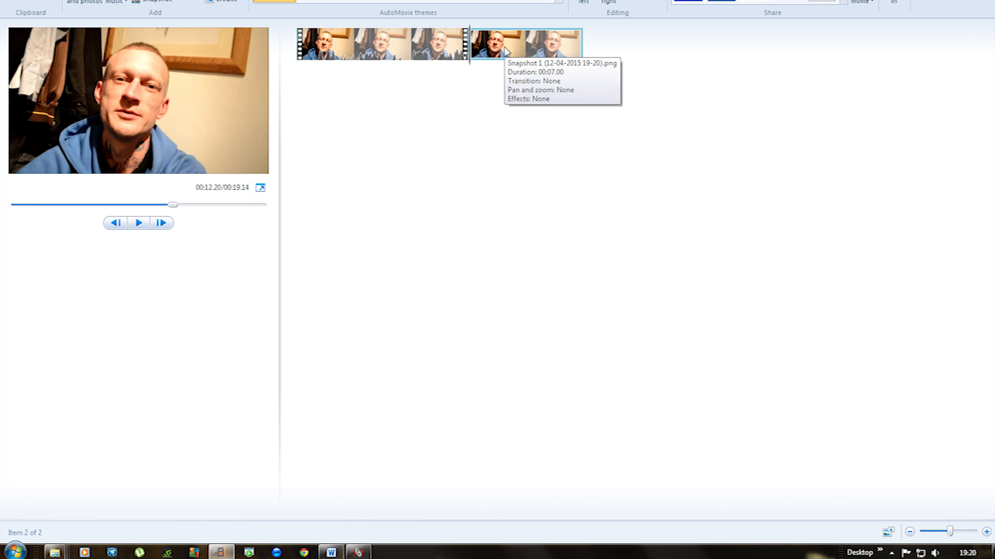
pyautogui.moveTo(508, 47); pyautogui.dragTo(305, 48)
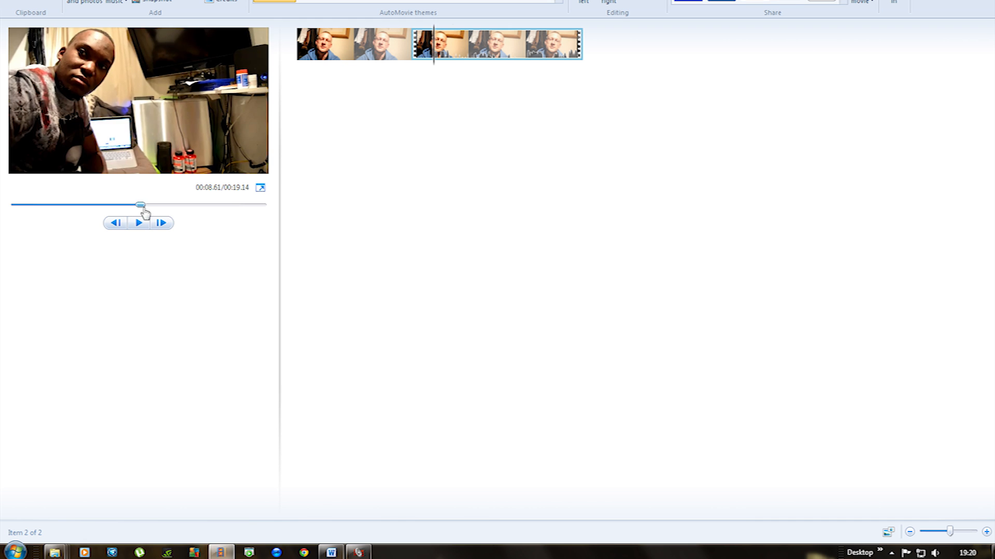
pyautogui.moveTo(140, 204); pyautogui.dragTo(194, 205)
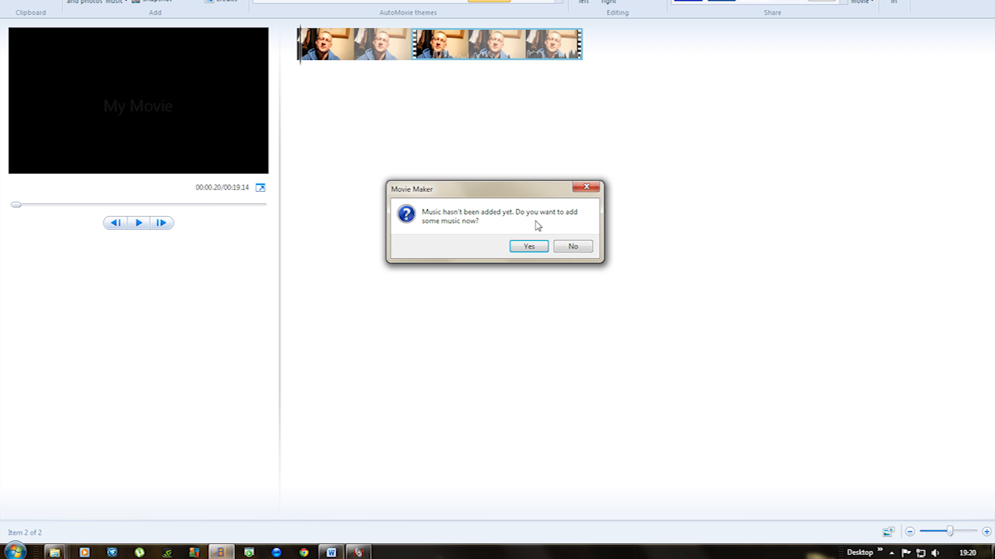
# - Decline adding music and remove the theme's credit clips, keeping the 'My Movie' opening title
pyautogui.click(527, 246)
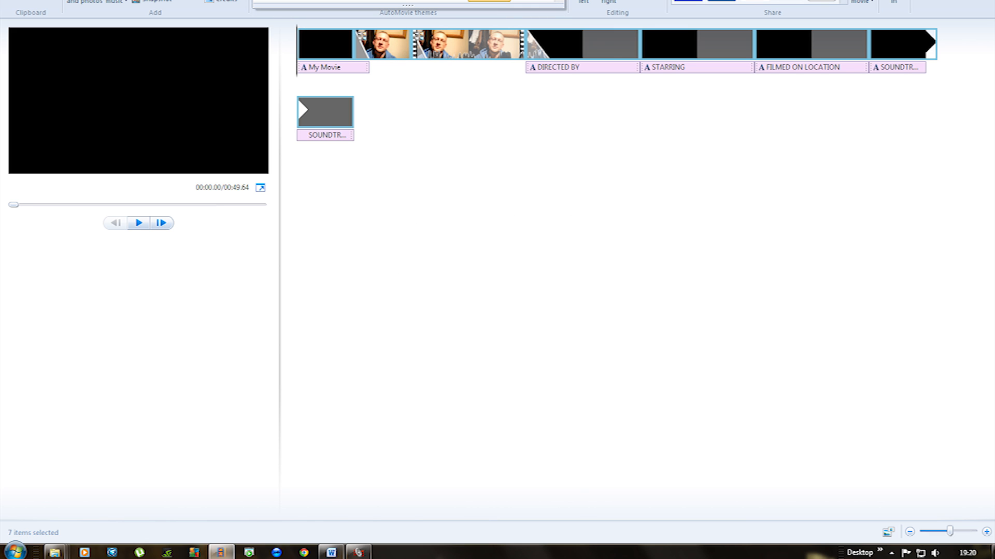
pyautogui.rightClick(570, 44)
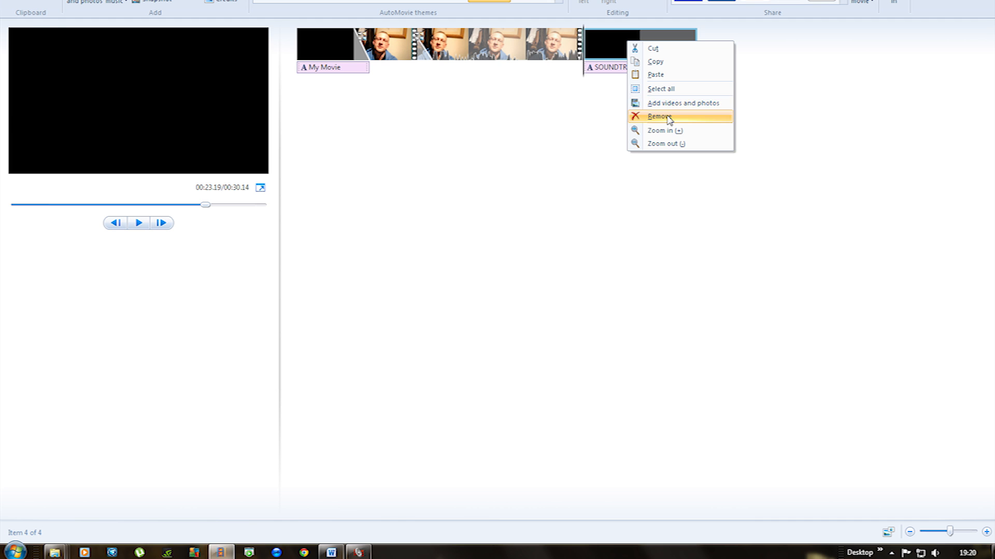
pyautogui.click(659, 116)
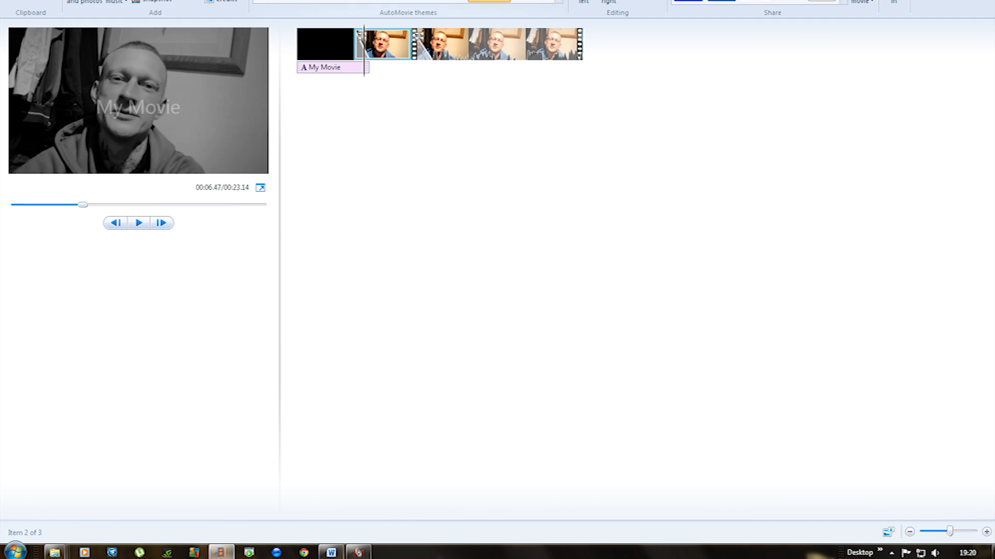
# - Edit the opening title text to read 'Davids movie' in place of 'My Movie'
pyautogui.click(138, 107)
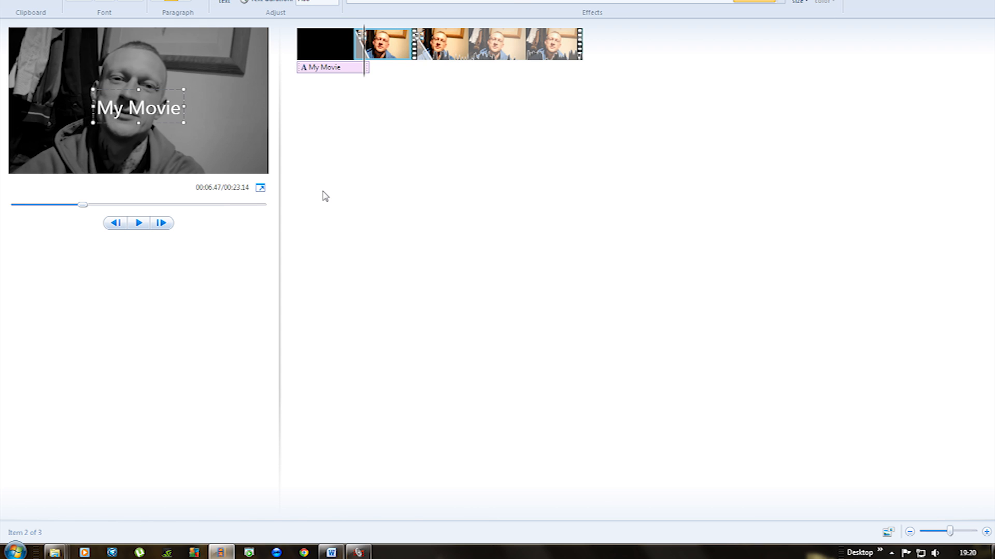
pyautogui.write('Davids movi')
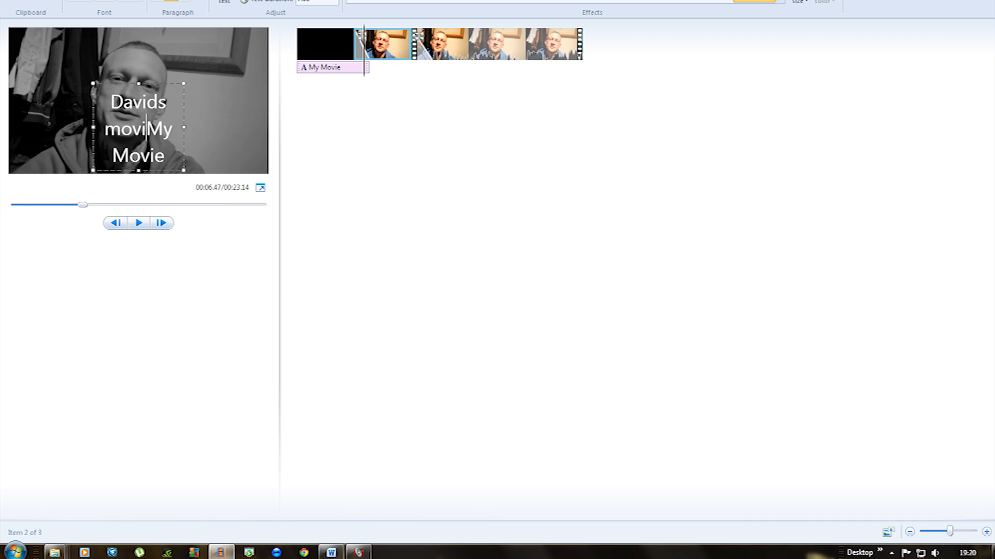
pyautogui.write('e')
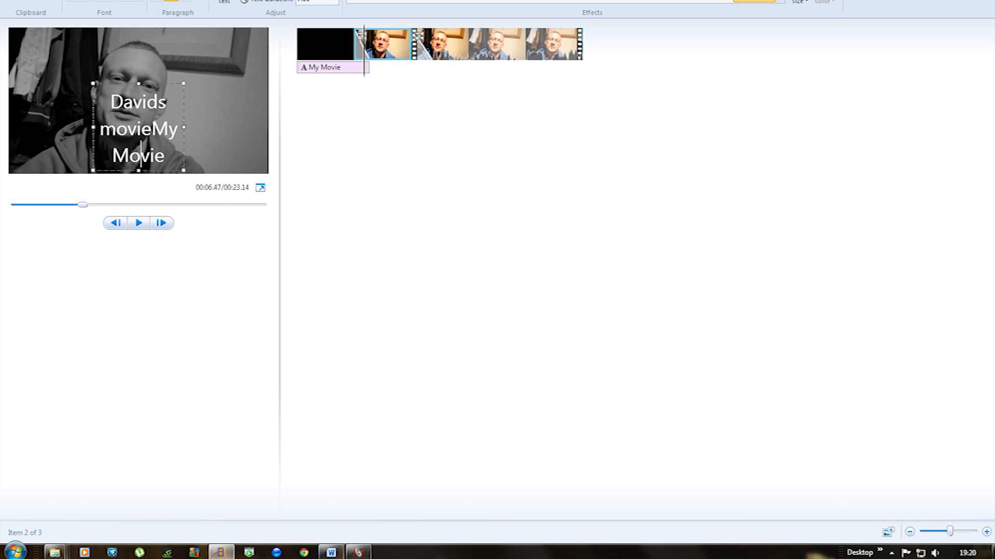
pyautogui.press('Backspace')
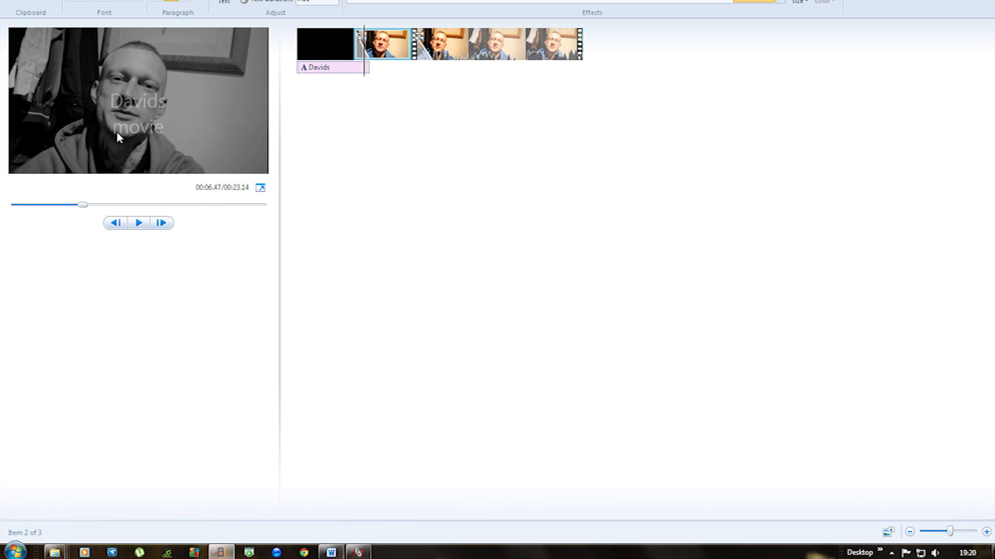
pyautogui.click(138, 222)
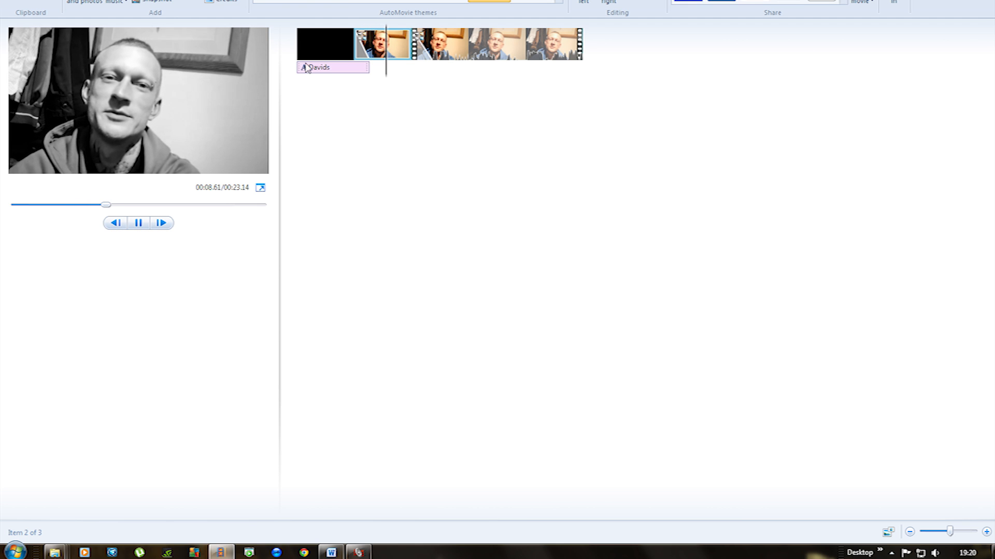
pyautogui.moveTo(324, 43)
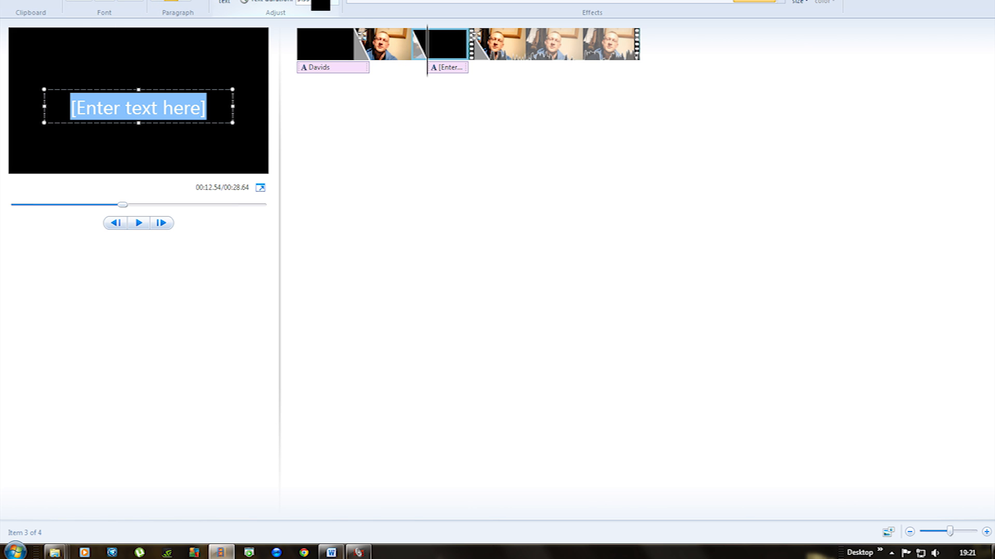
pyautogui.moveTo(272, 1)
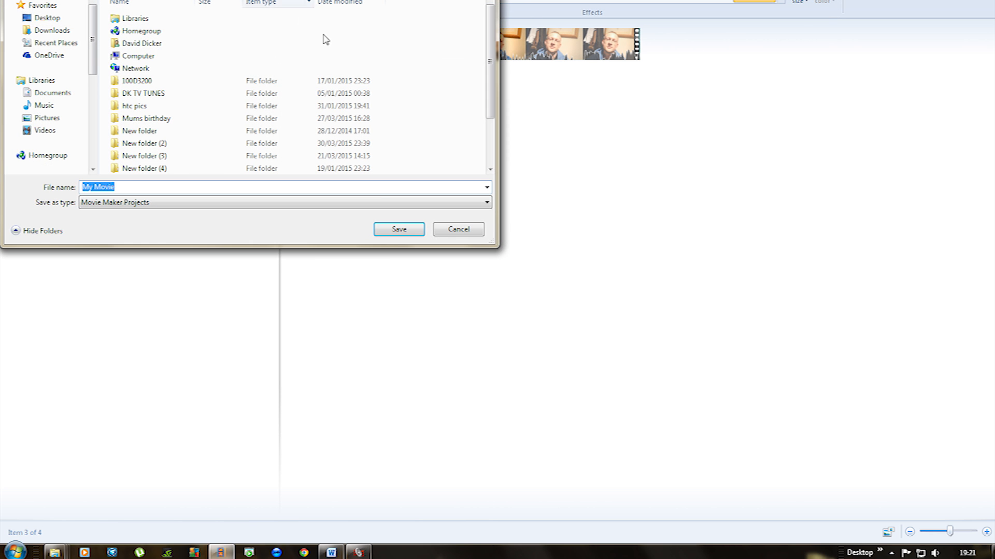
# - Cancel the project save prompt and bring up the File menu's save options
pyautogui.click(458, 229)
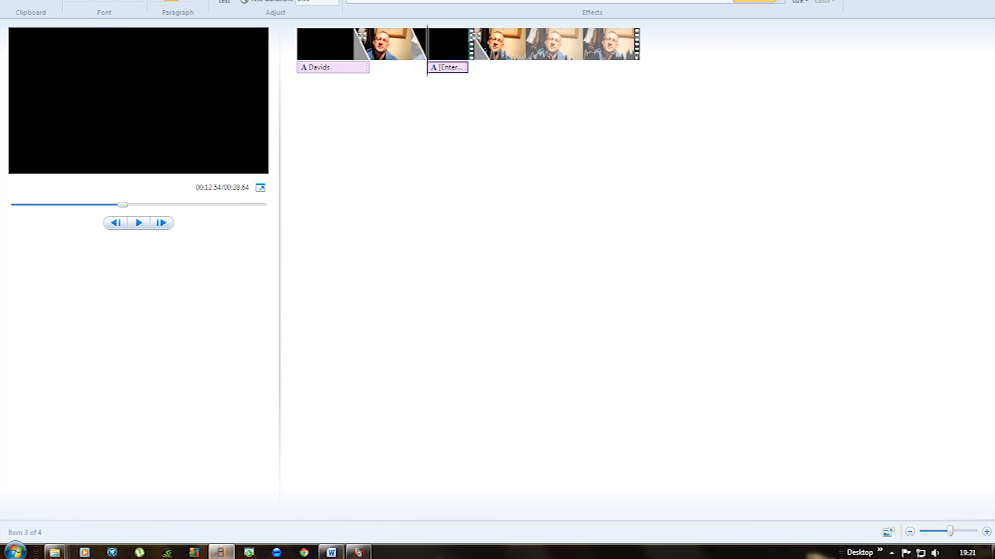
pyautogui.click(44, 109)
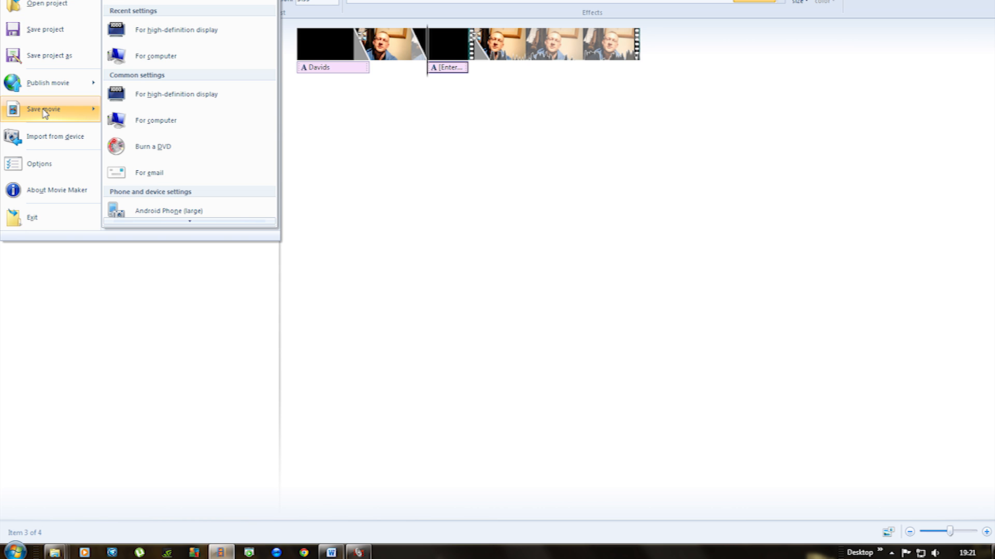
# - Save the movie for computer playback as My Movie.mp4 in MPEG-4 format
pyautogui.click(156, 120)
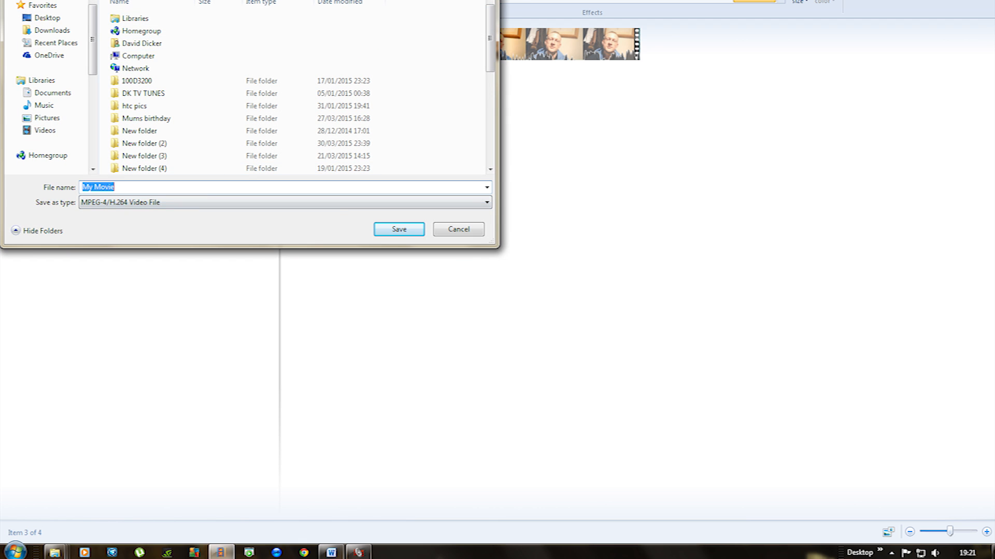
pyautogui.click(398, 229)
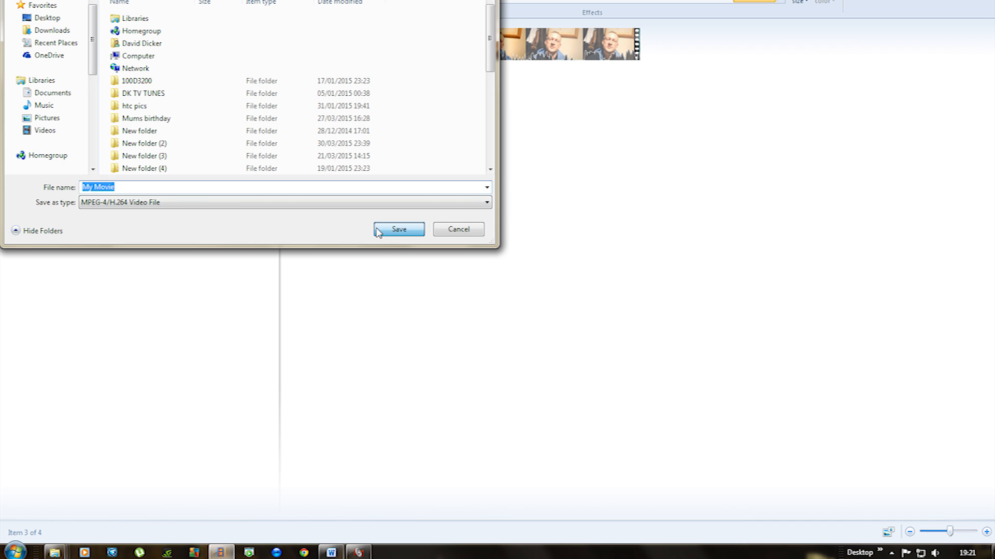
pyautogui.click(398, 229)
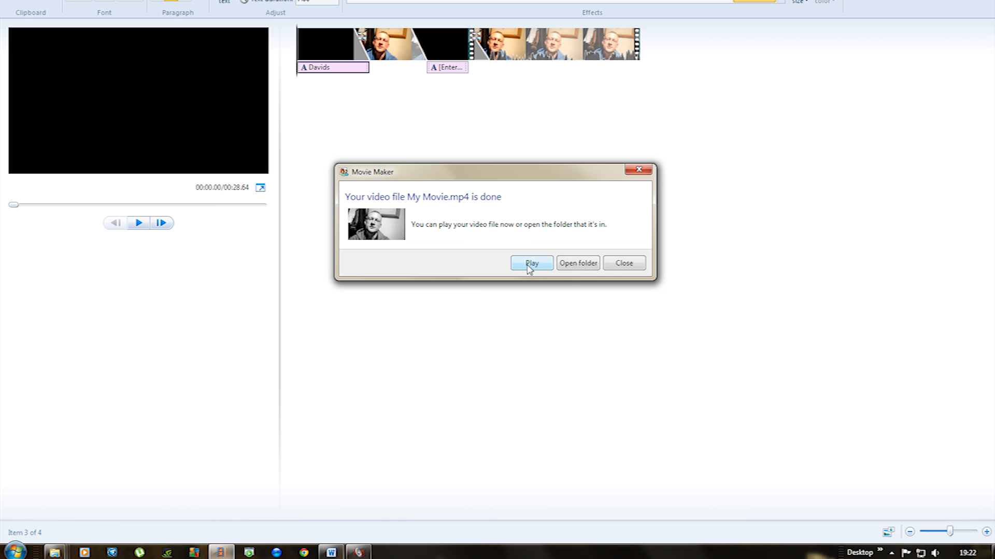
# - Play My Movie.mp4 in VLC, skip ahead, then close Movie Maker without saving the project
pyautogui.click(531, 263)
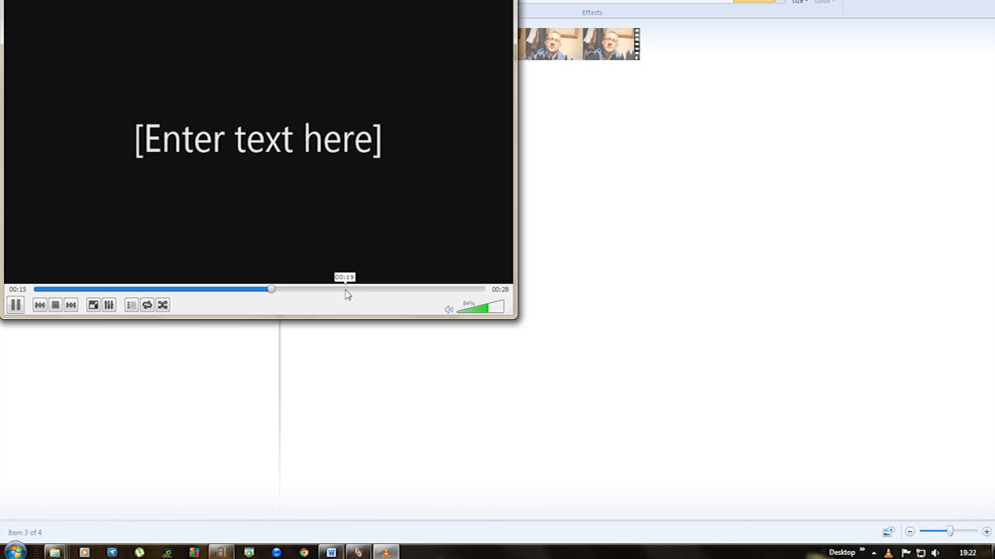
pyautogui.moveTo(271, 289); pyautogui.dragTo(374, 289)
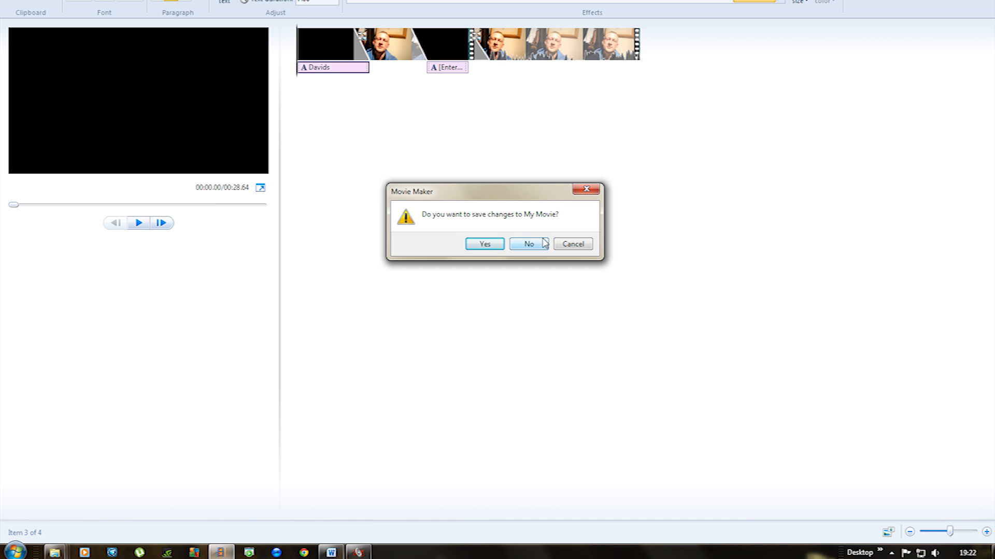
pyautogui.click(527, 243)
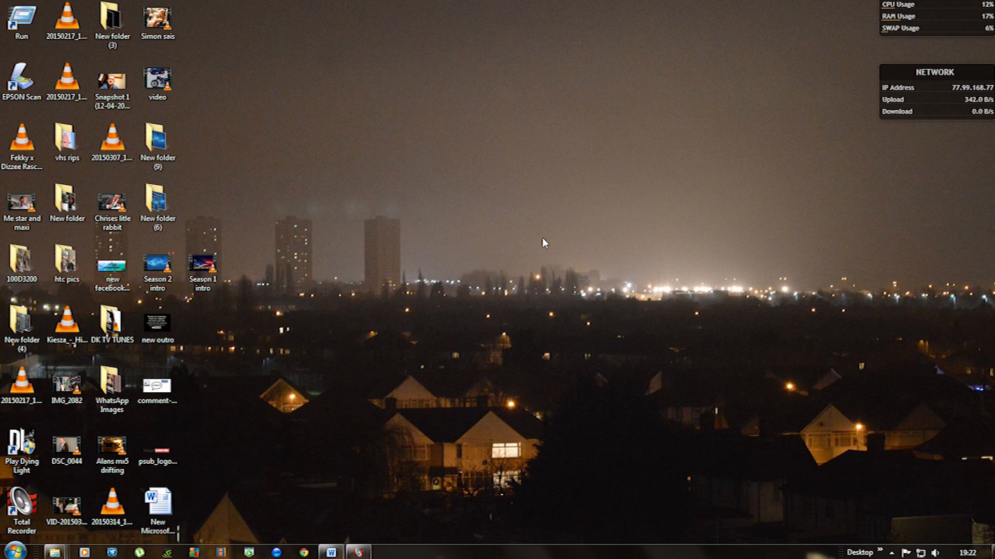